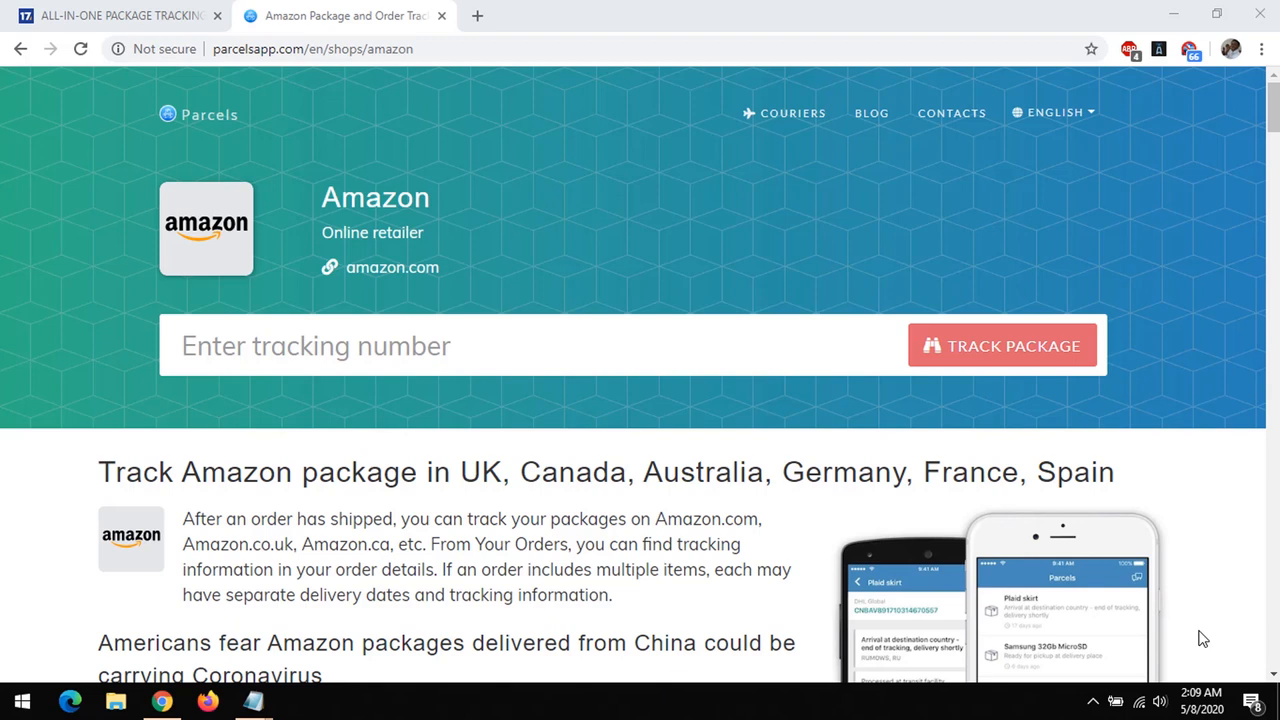
{"action": "mouse_move", "coordinate": [820, 492]}
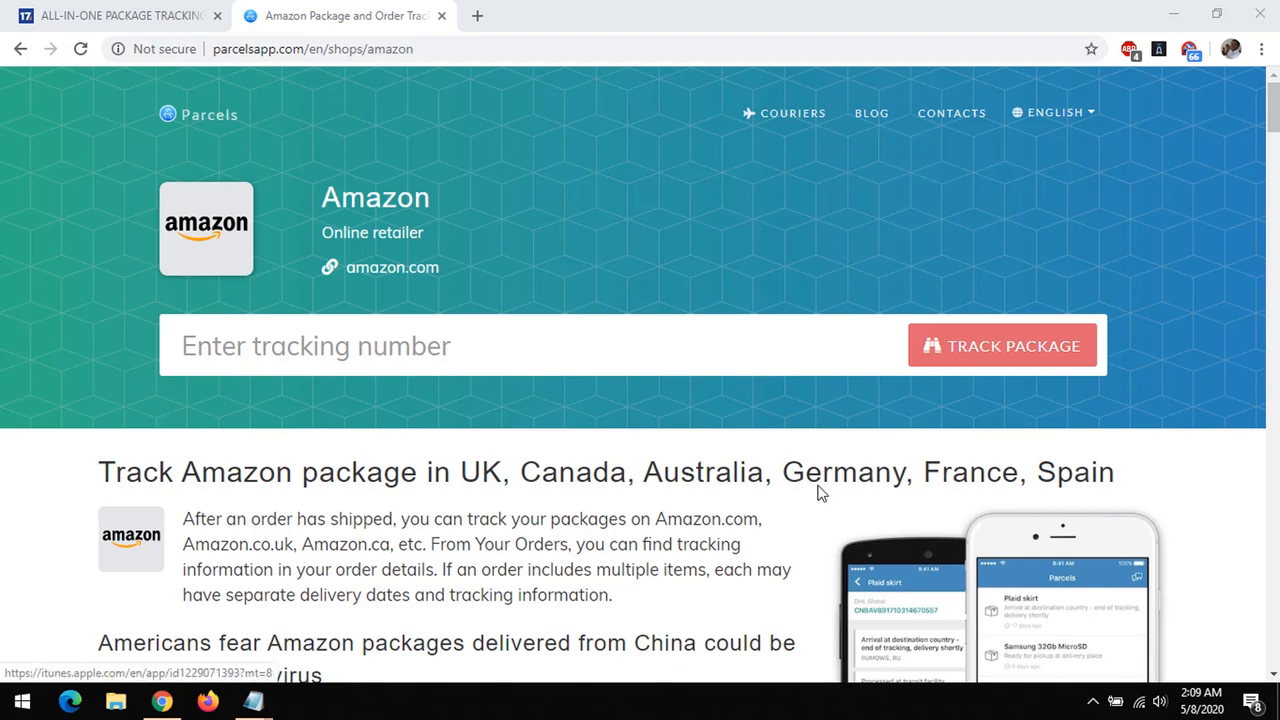
{"action": "left_click", "coordinate": [312, 48]}
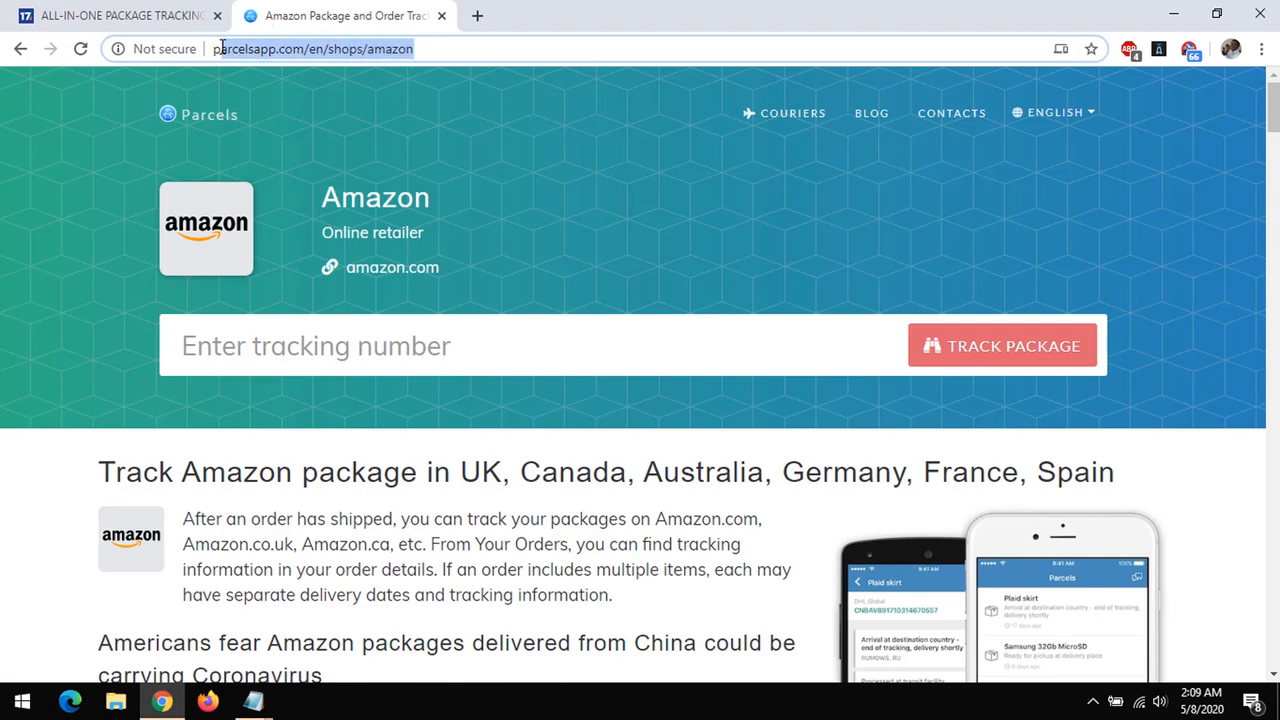
{"action": "left_click", "coordinate": [440, 48]}
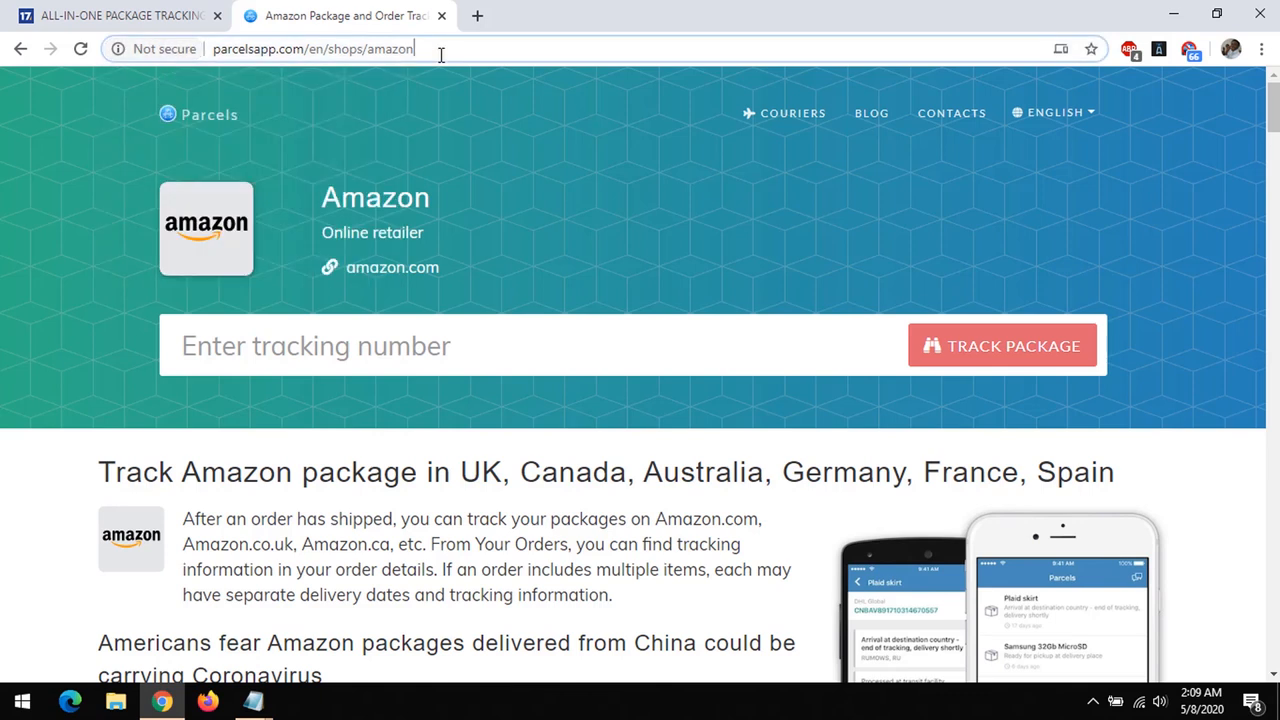
{"action": "mouse_move", "coordinate": [324, 318]}
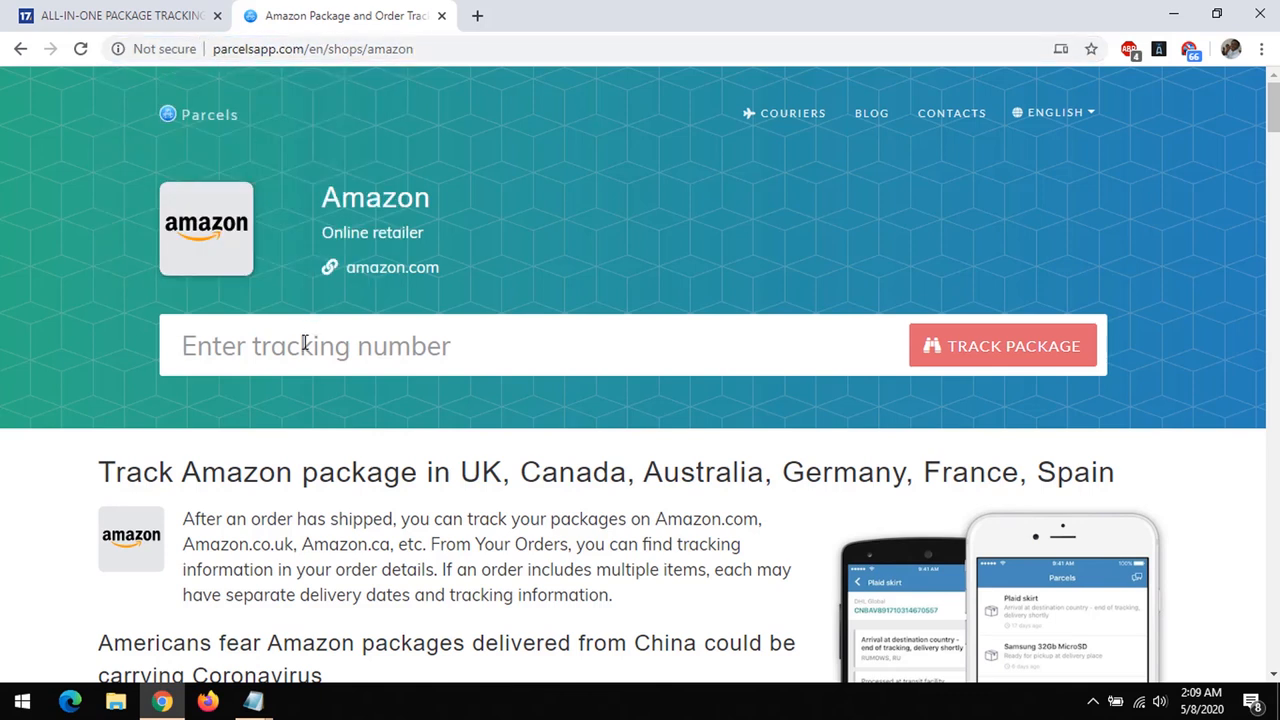
{"action": "type", "text": "UB089029475SG"}
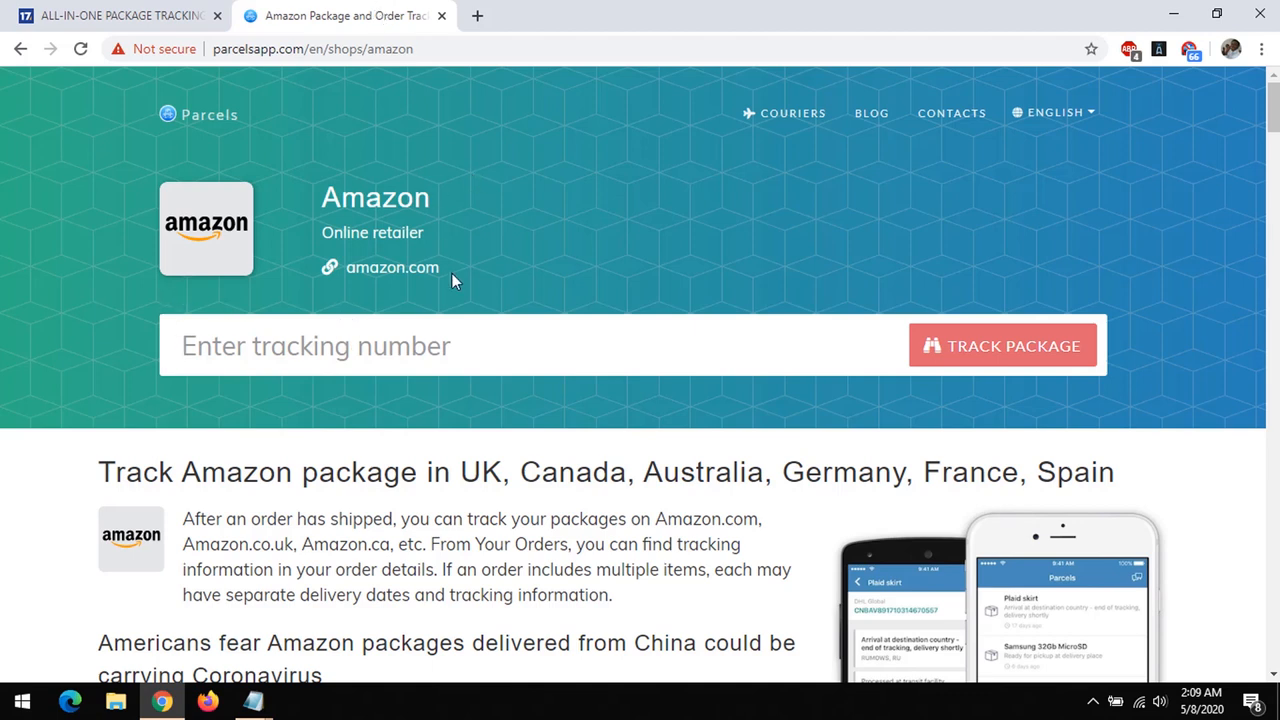
{"action": "mouse_move", "coordinate": [228, 198]}
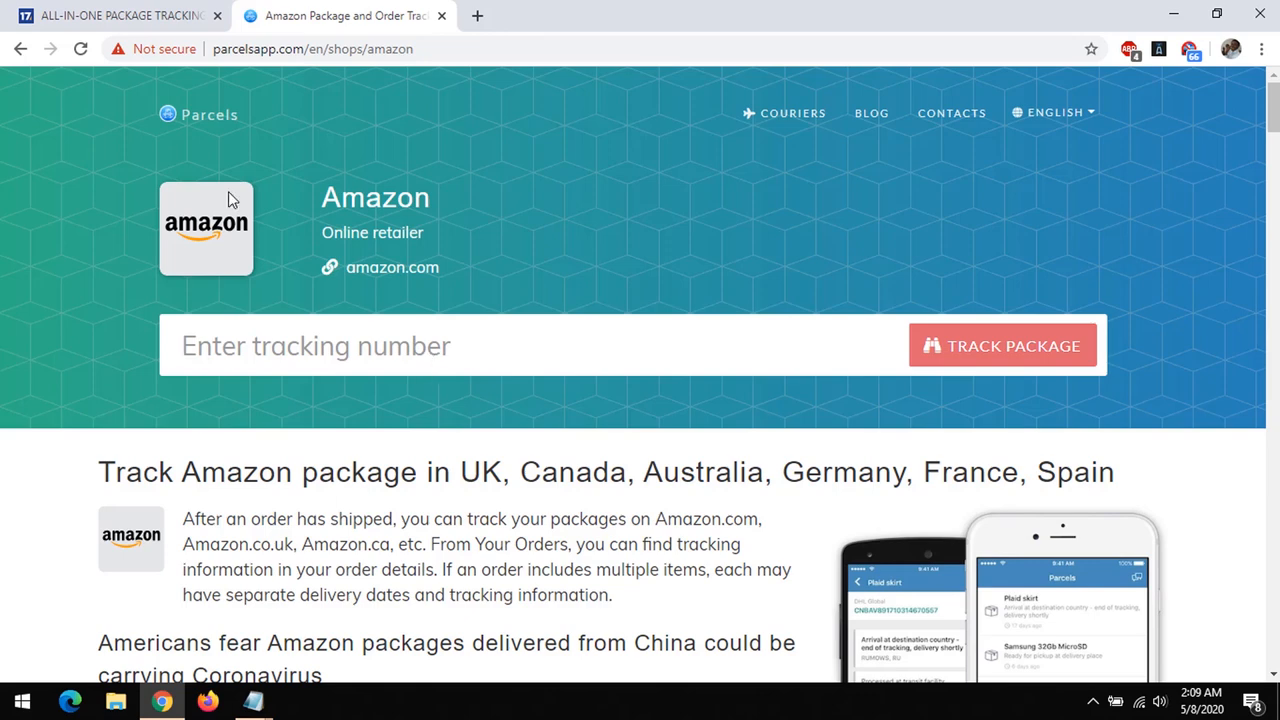
{"action": "left_click", "coordinate": [116, 16]}
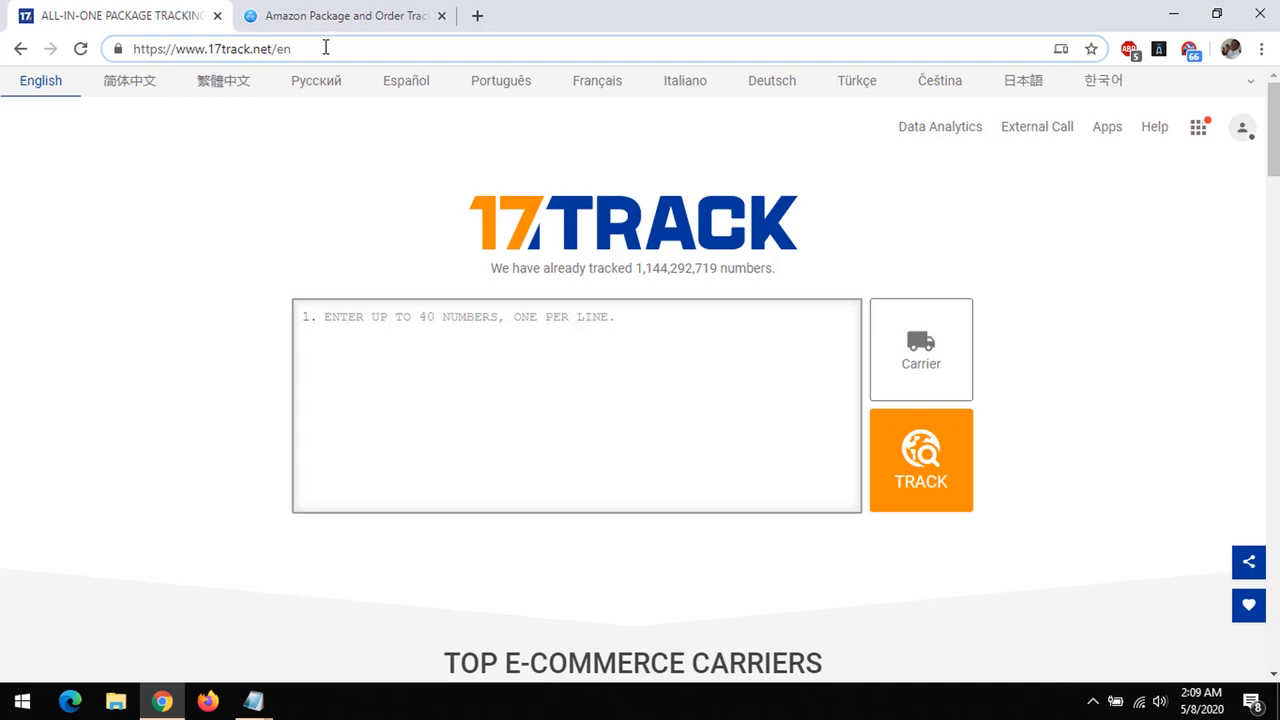
{"action": "mouse_move", "coordinate": [156, 284]}
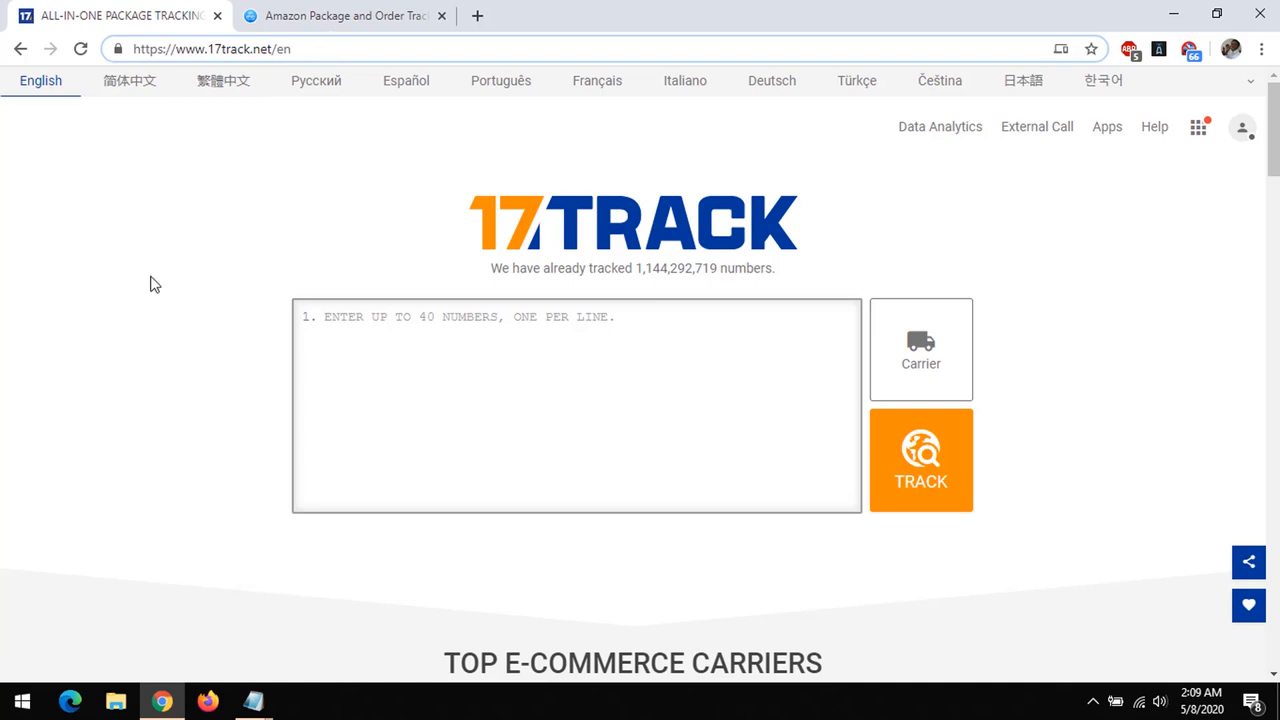
{"action": "scroll", "scroll_direction": "down", "scroll_amount": 3}
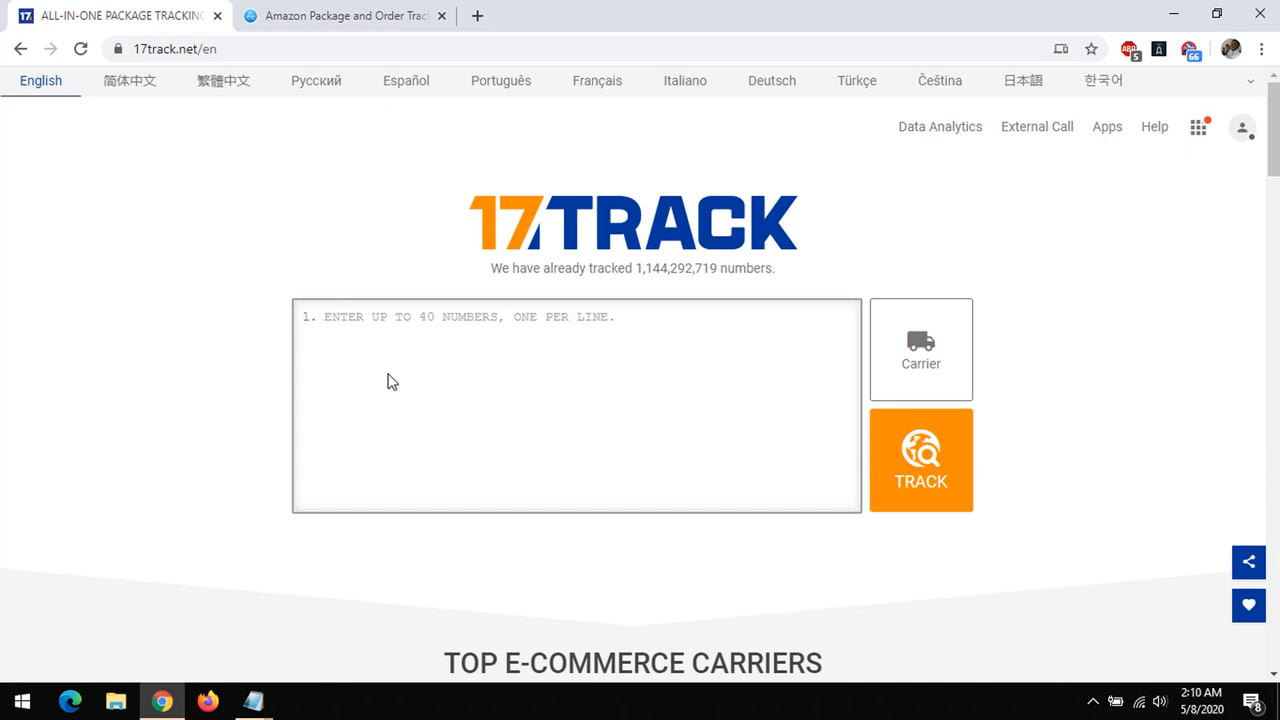
Enter tracking number UB089029475SG in 17TRACK's entry box, ready to track
{"action": "left_click", "coordinate": [450, 400]}
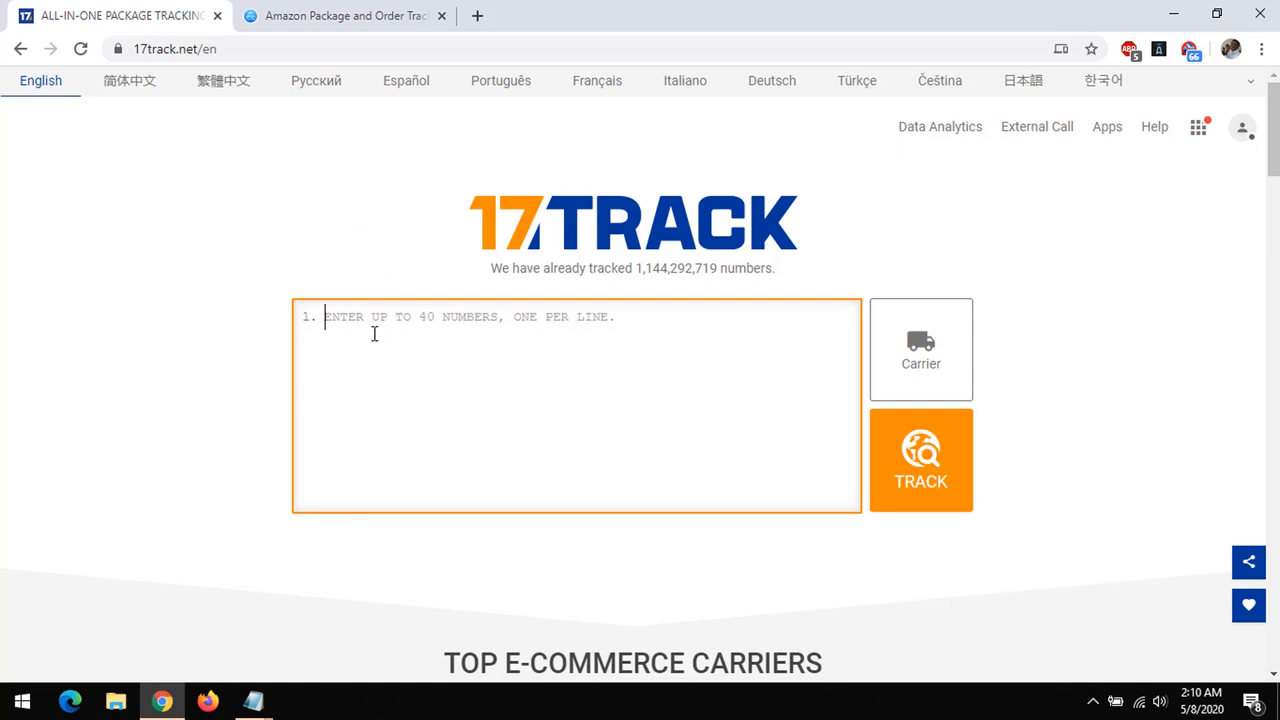
{"action": "type", "text": "UB089029475SG"}
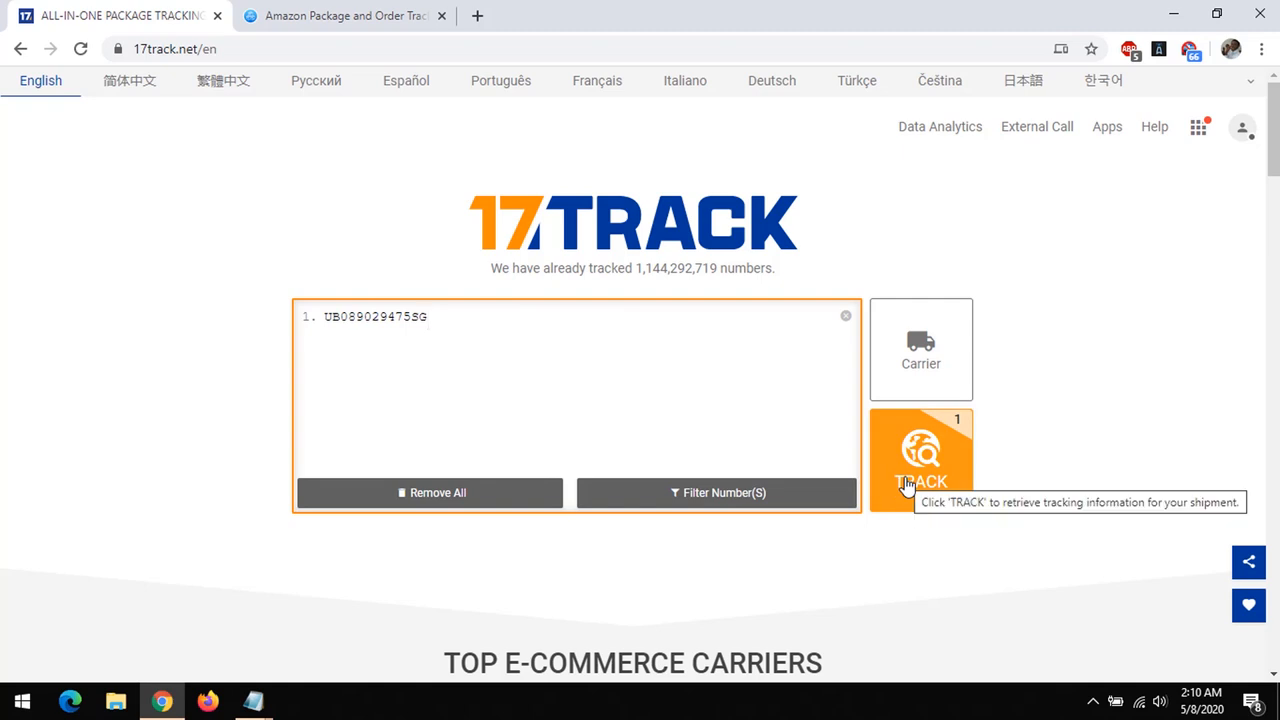